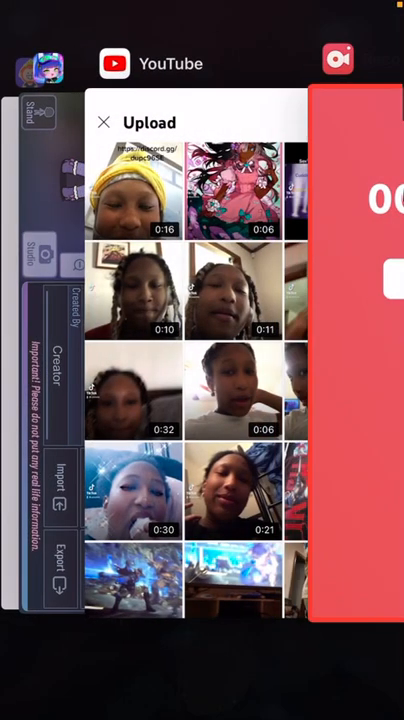
- Return to Gacha Club and browse saved characters, ending on the Default50 red-haired girl
click(104, 122)
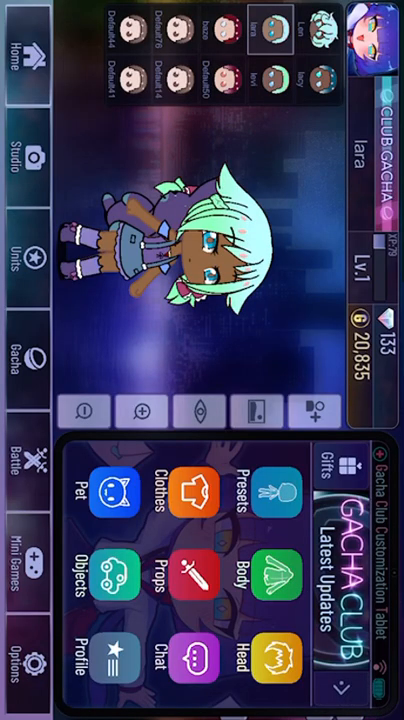
click(318, 80)
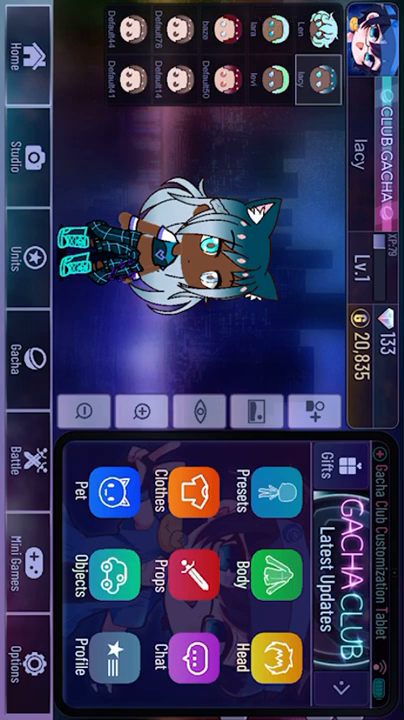
click(264, 76)
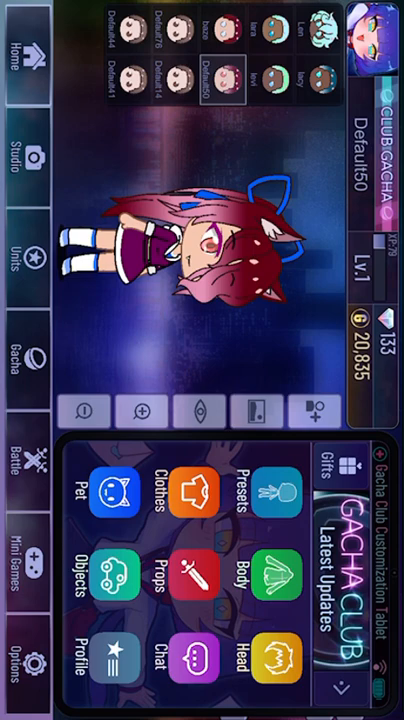
click(228, 36)
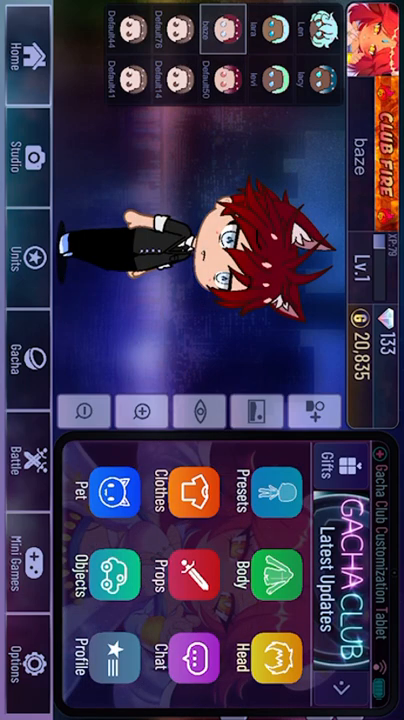
click(212, 76)
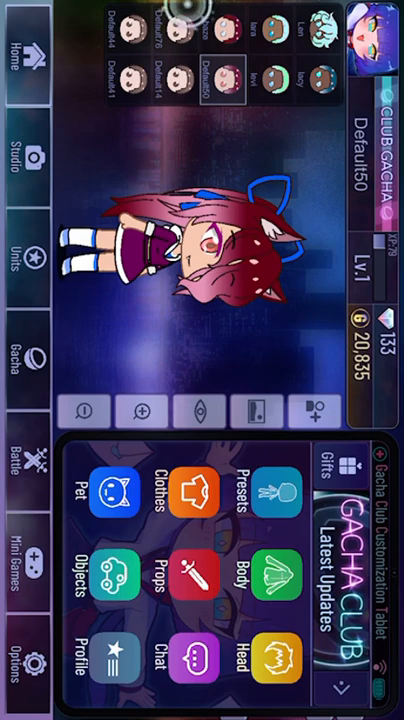
- Start a fresh default character in Studio and make its main hair colour periwinkle blue
click(150, 30)
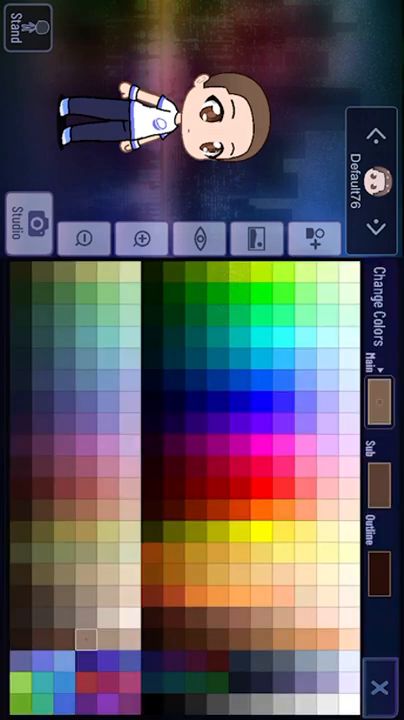
click(304, 496)
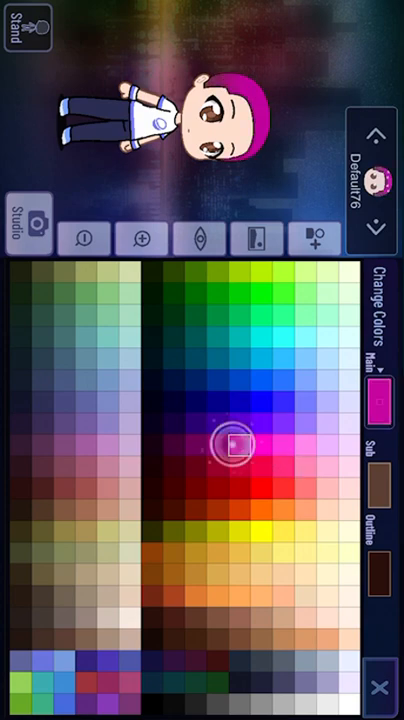
click(238, 468)
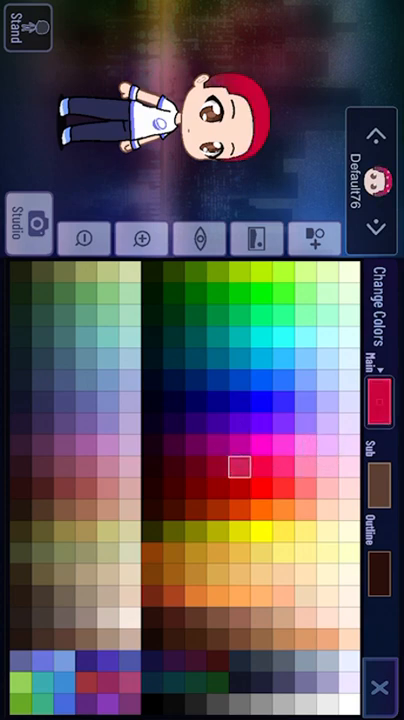
click(308, 408)
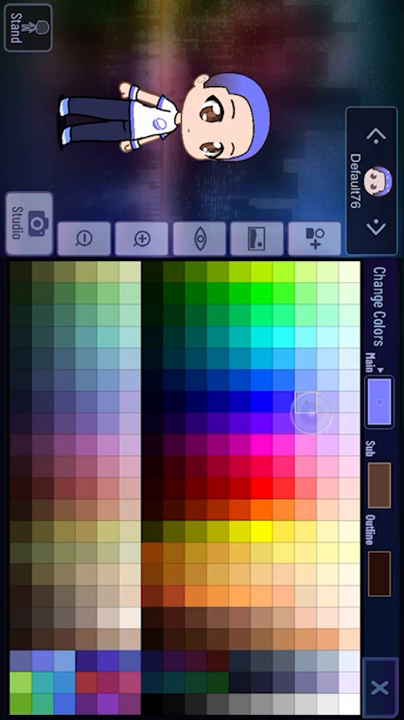
- Give the hair a teal shade colour after trying dark blue
click(304, 410)
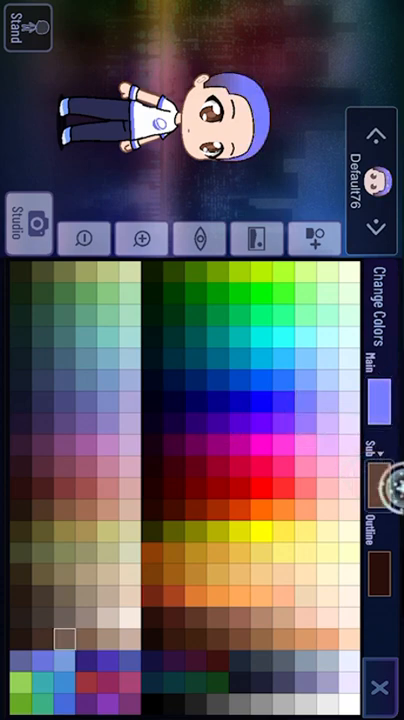
click(196, 404)
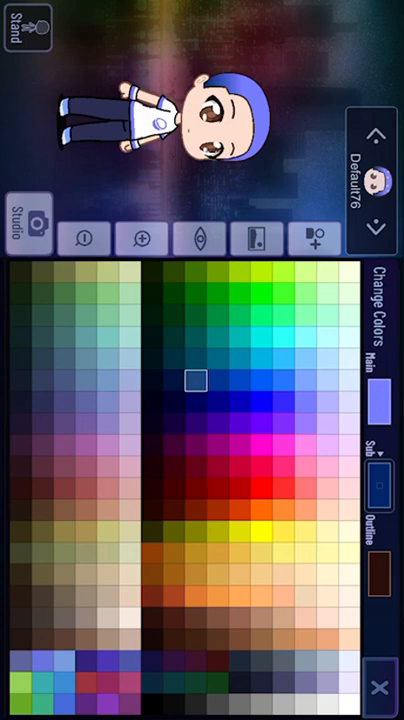
click(240, 328)
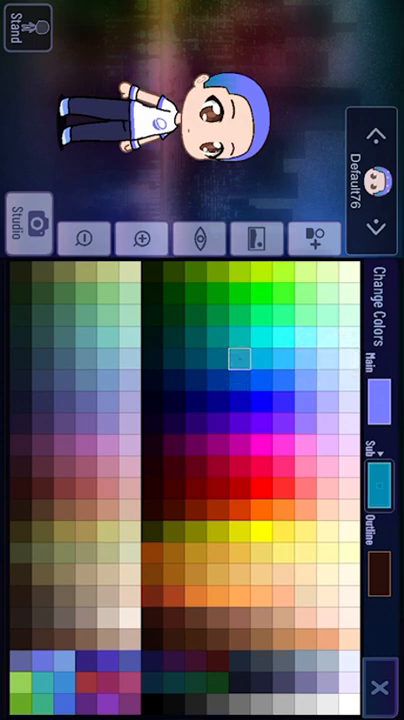
click(282, 340)
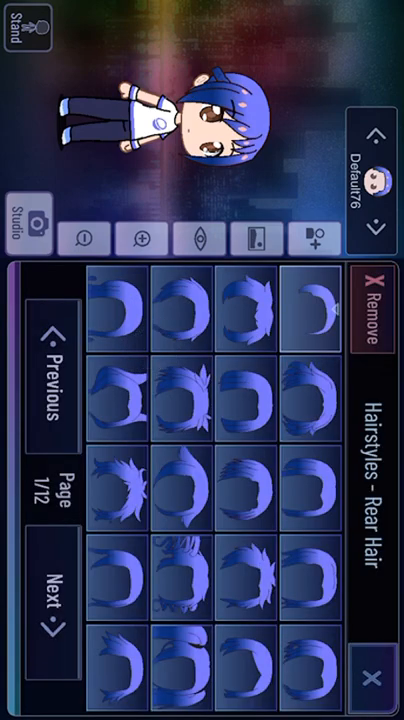
- Choose the bear-eared rear hairstyle from the third Rear Hair page
click(56, 588)
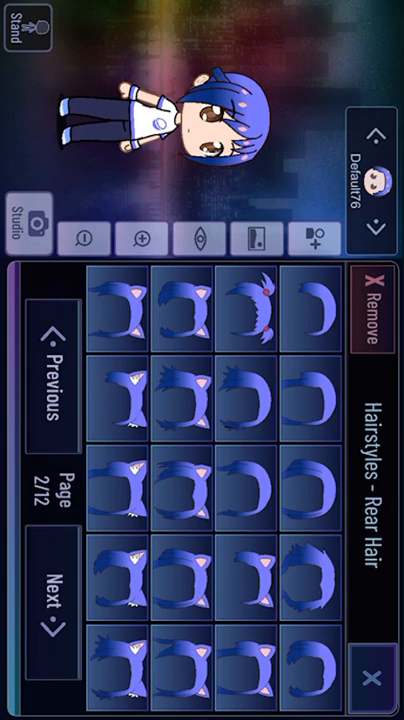
click(52, 588)
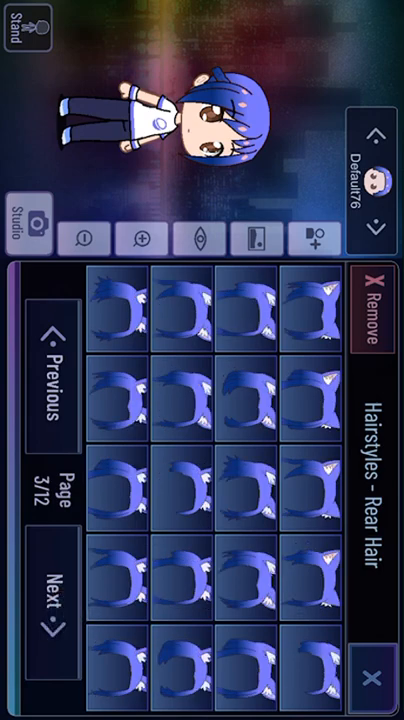
click(56, 586)
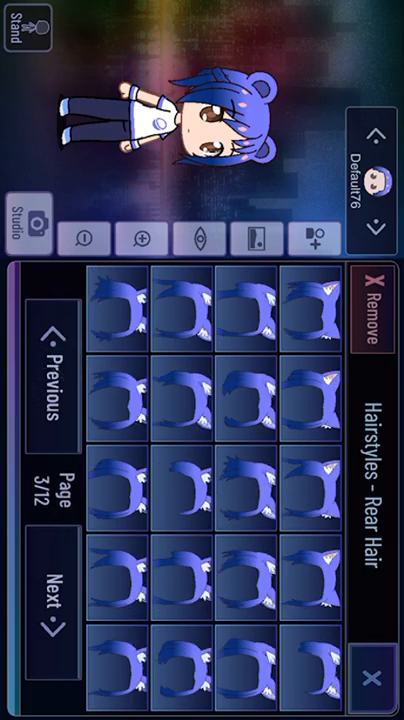
click(54, 584)
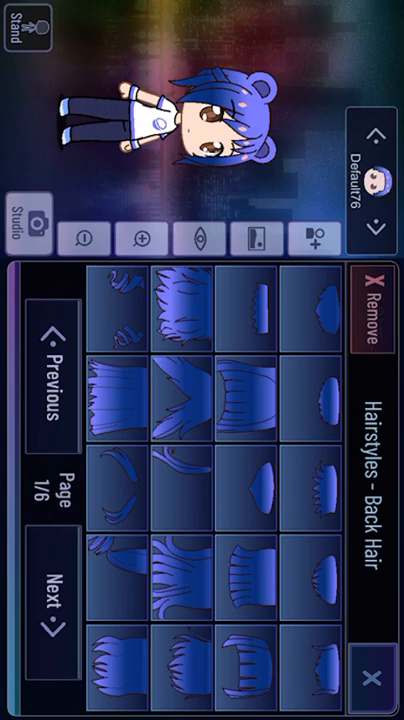
- Try long flowing and twin-tail back hair, then revert to the short bear-eared style
click(54, 584)
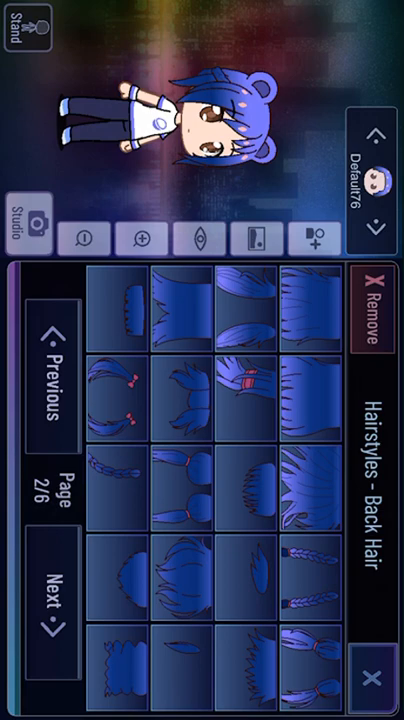
click(52, 588)
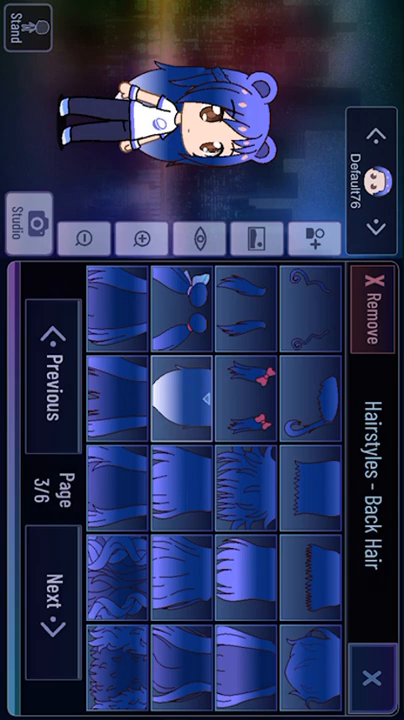
click(54, 592)
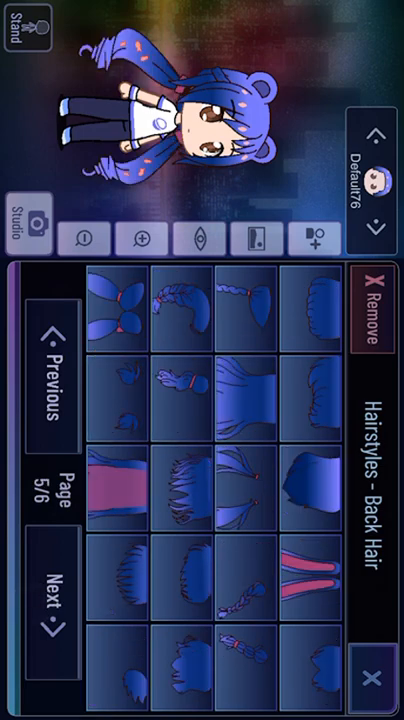
click(228, 588)
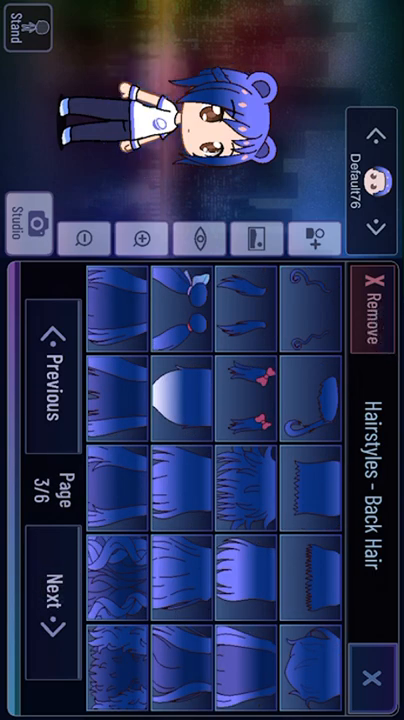
click(54, 360)
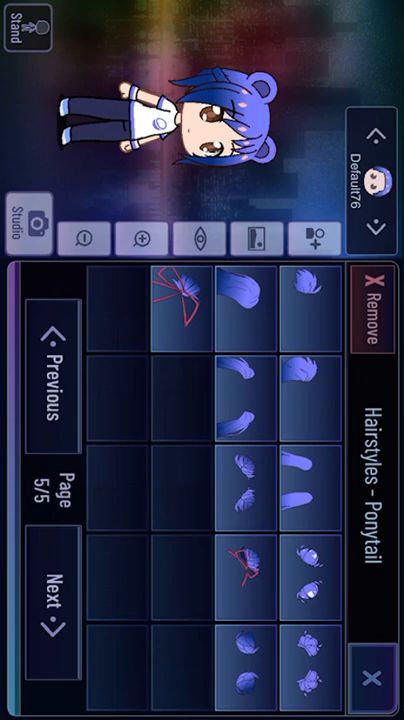
- Add long blue pigtails to the character
click(244, 572)
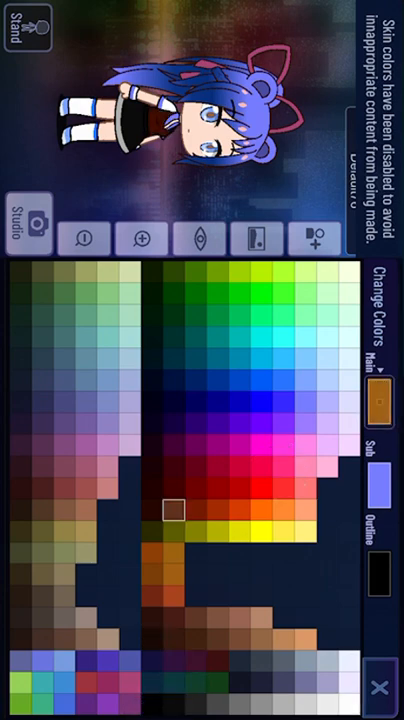
- Recolour the outfit dark red and move on to choosing socks
click(84, 424)
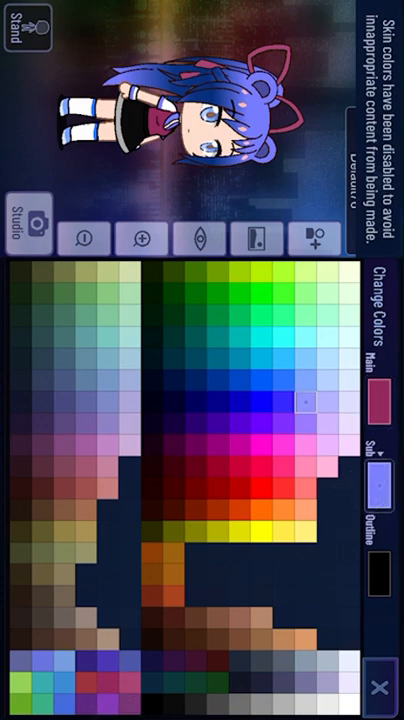
click(144, 620)
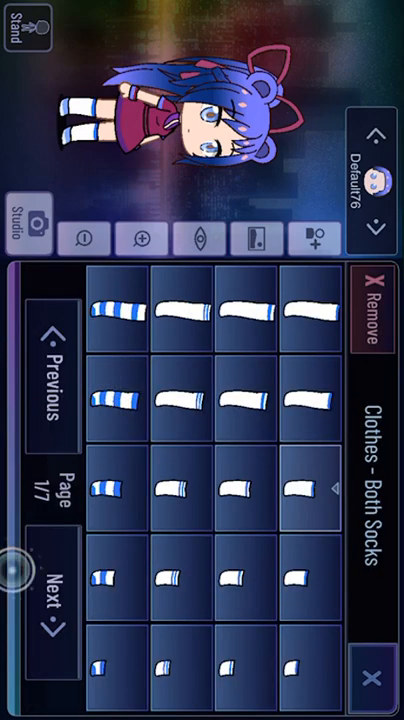
- Browse the glasses styles through to their last page
click(56, 590)
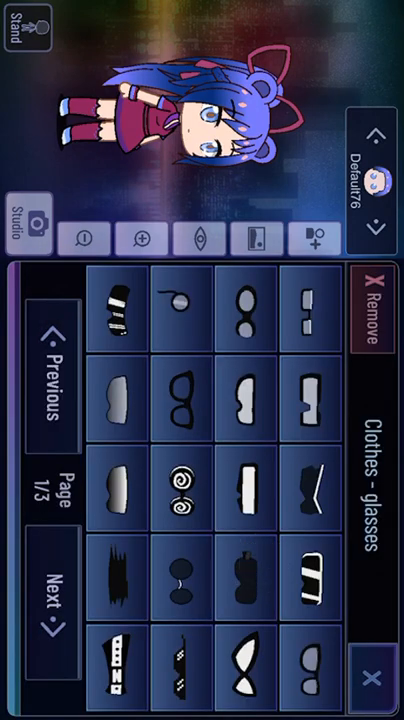
click(56, 582)
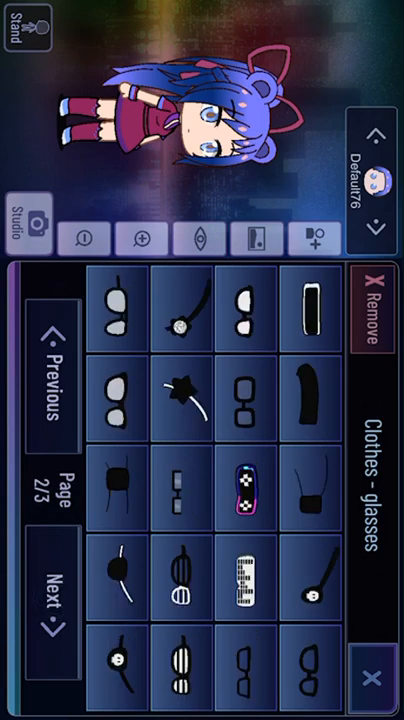
click(56, 584)
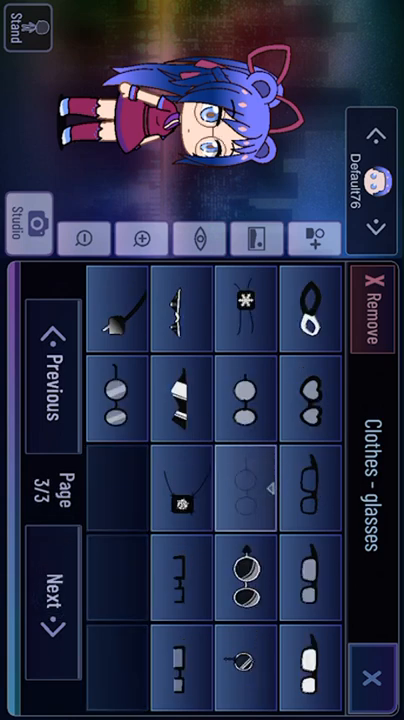